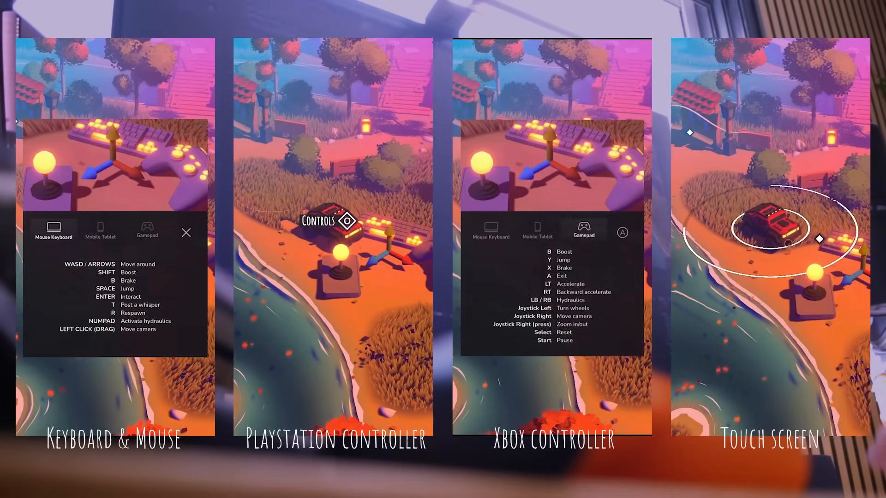
# Show the Controls modal on the Gamepad tab in the PlayStation clip and the Mobile Tablet tab in the touch clip
pyautogui.click(364, 231)
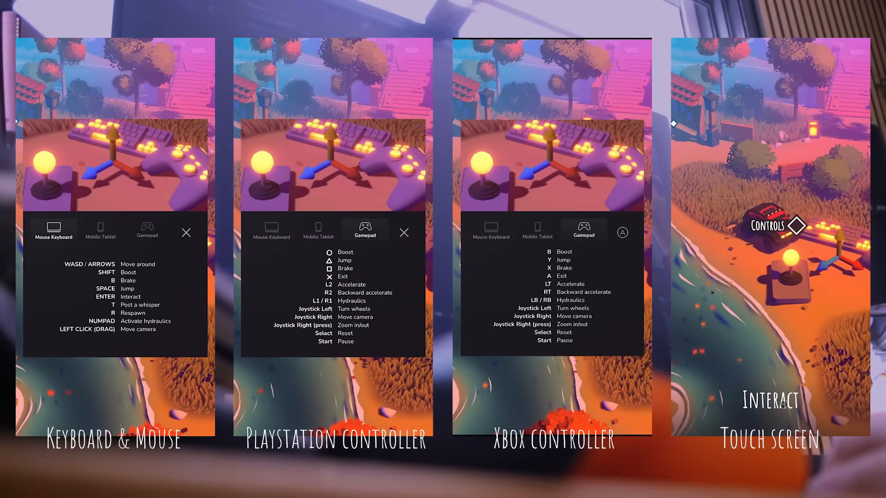
pyautogui.click(769, 226)
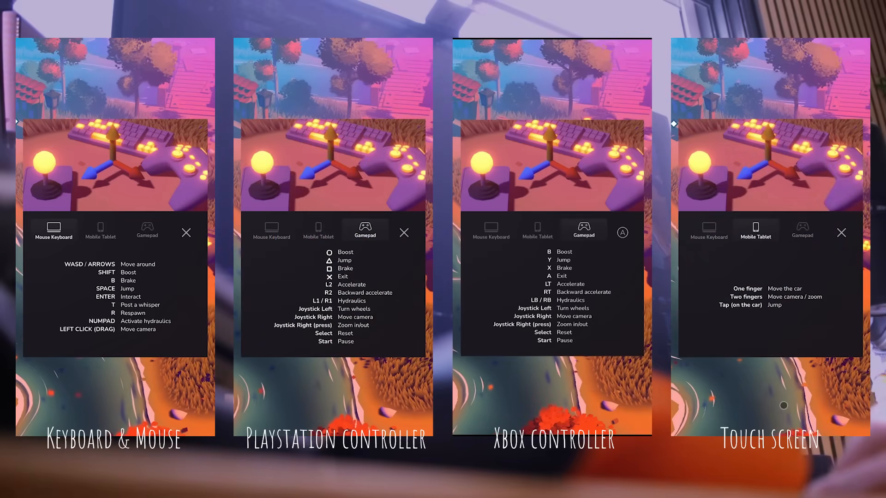